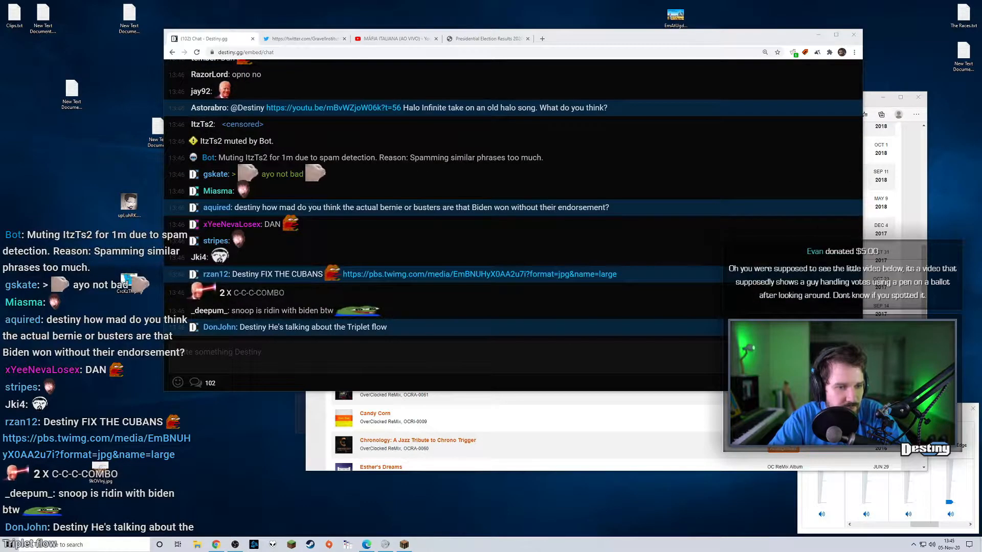
scroll("down", 3)
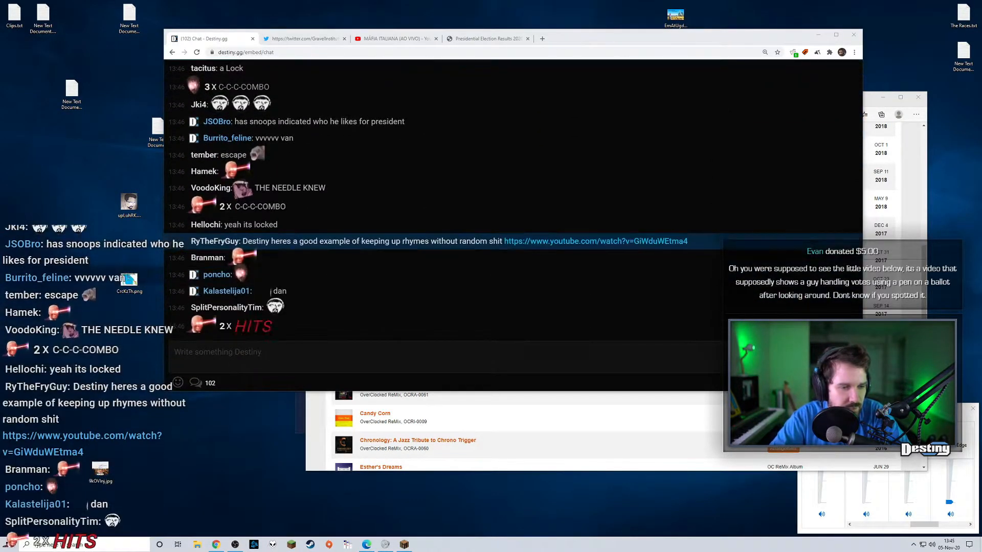
scroll("down", 3)
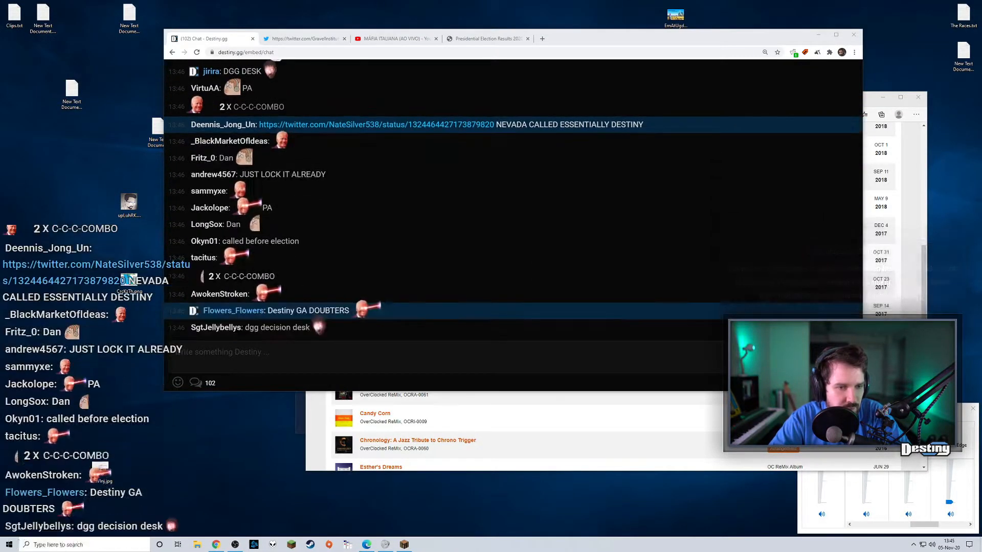
scroll("down", 3)
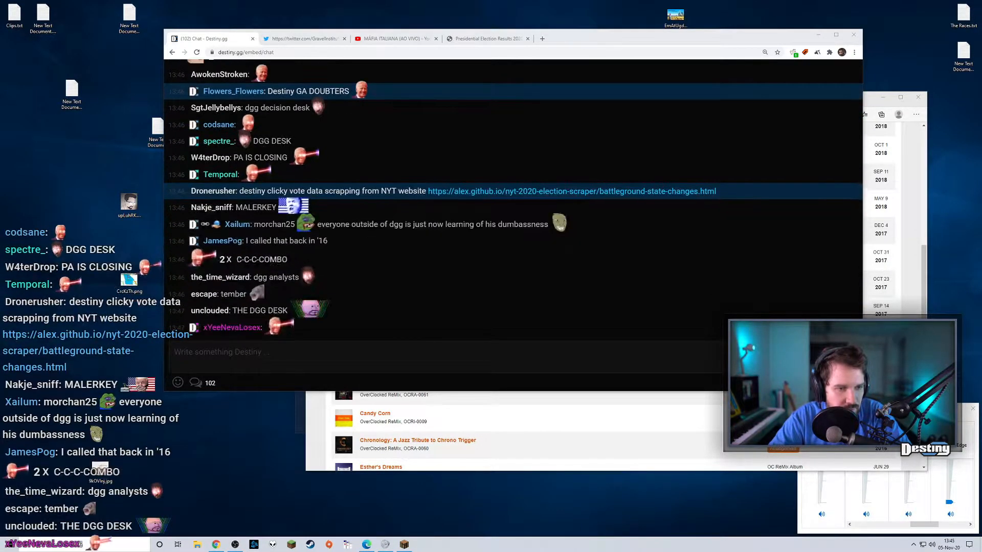
scroll("down", 3)
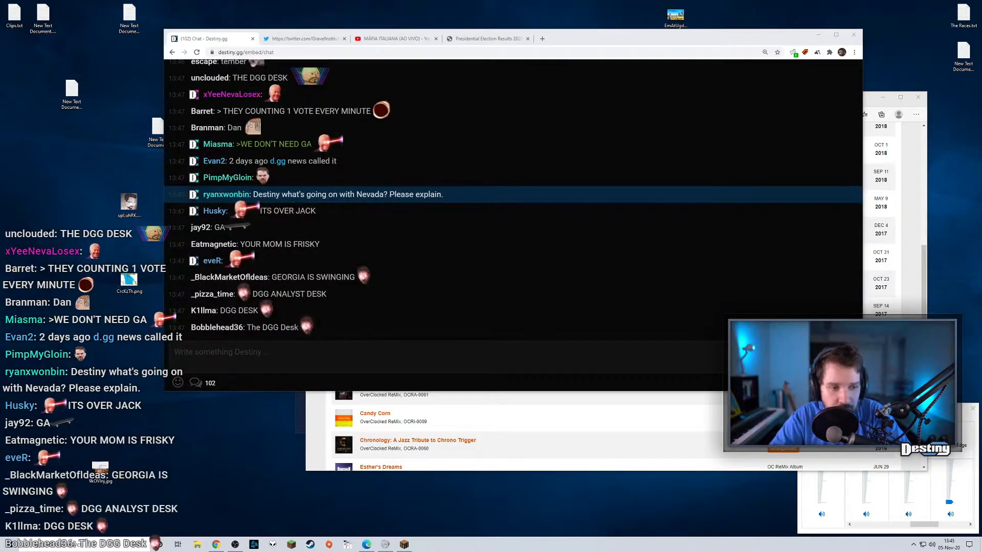
scroll("down", 3)
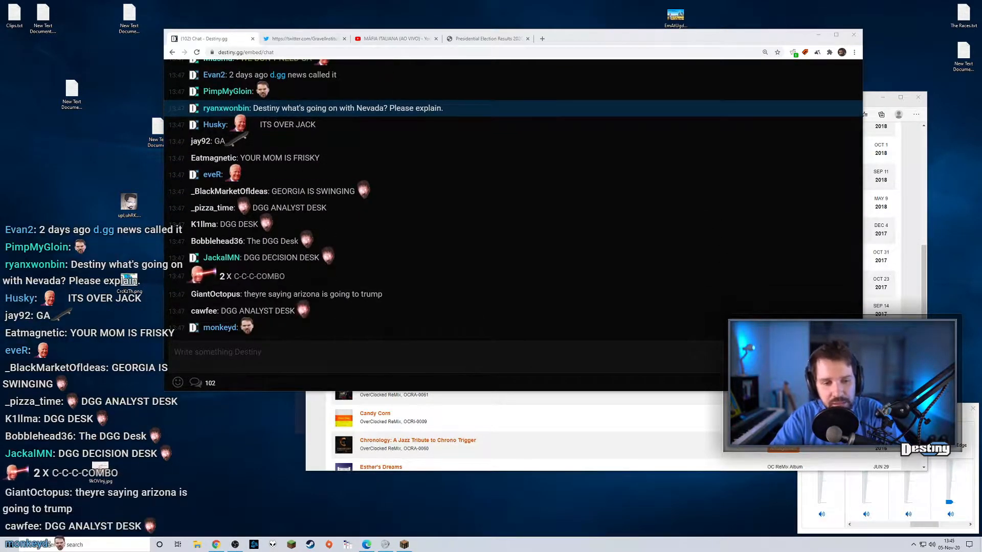
scroll("down", 3)
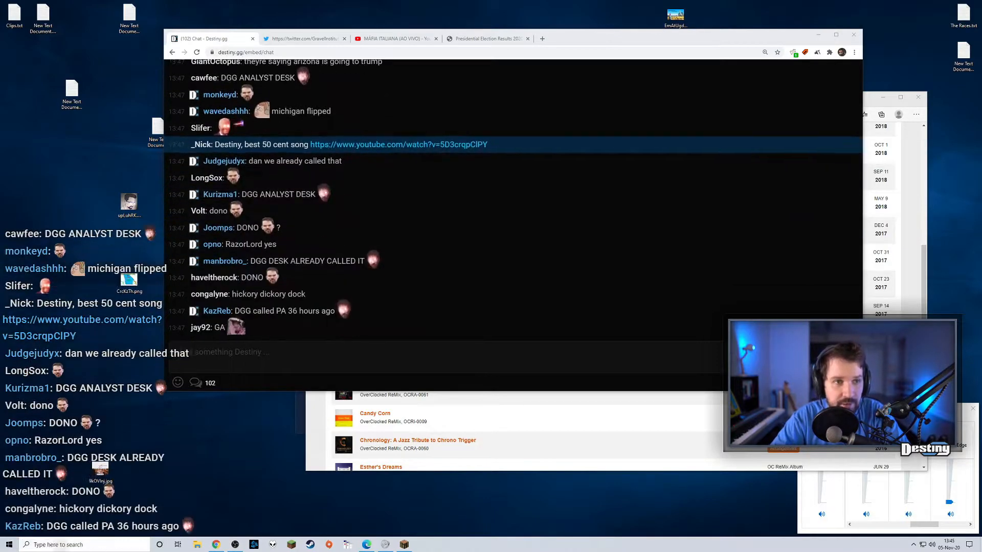
scroll("down", 3)
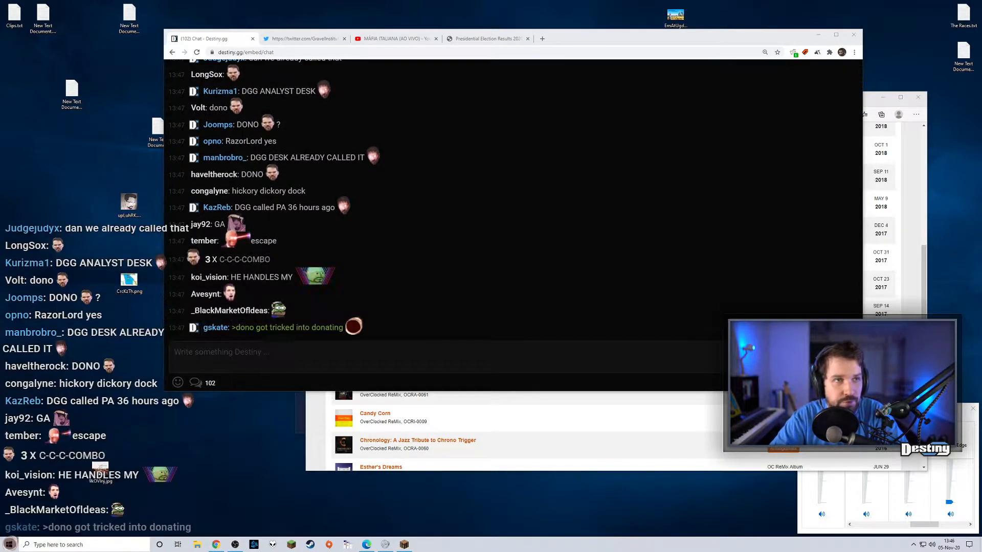
scroll("down", 3)
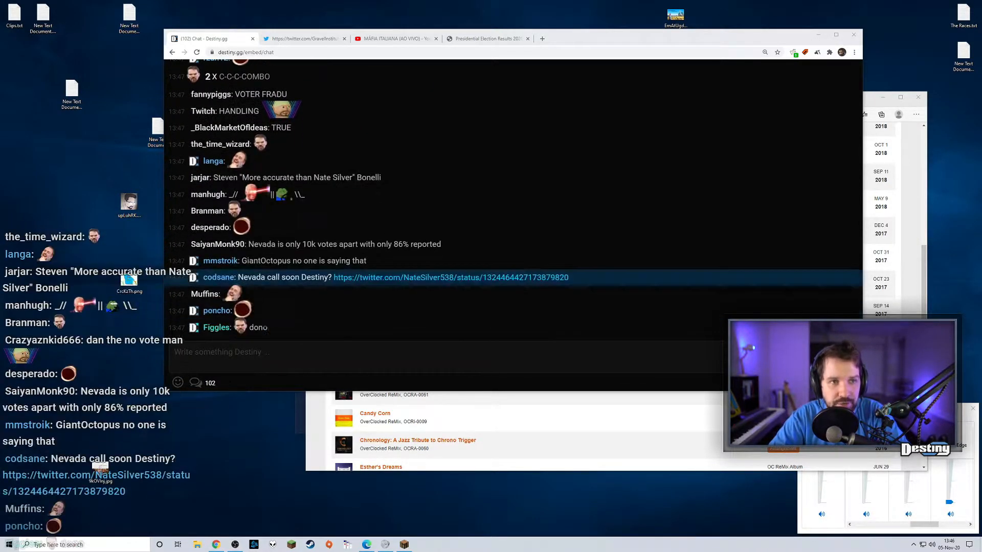
scroll("down", 3)
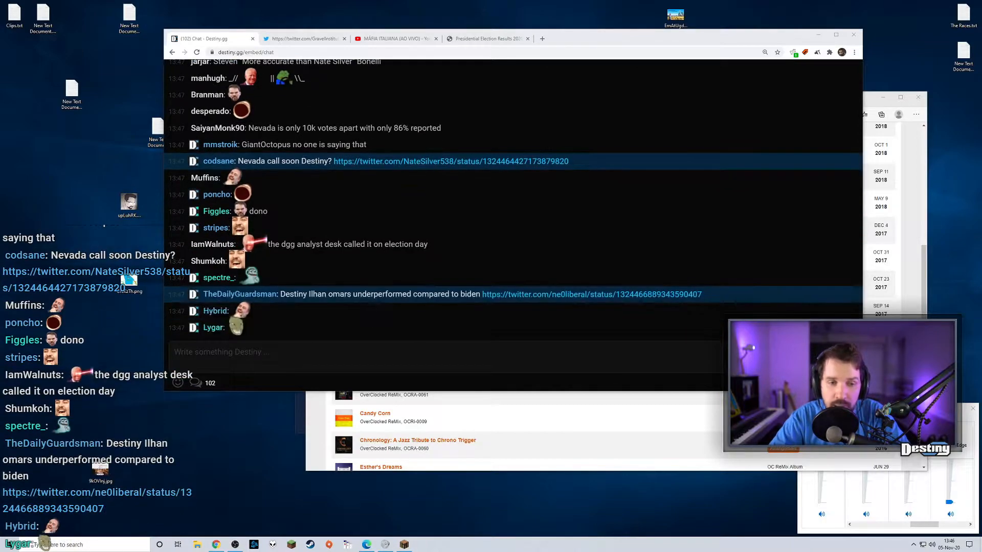
scroll("down", 3)
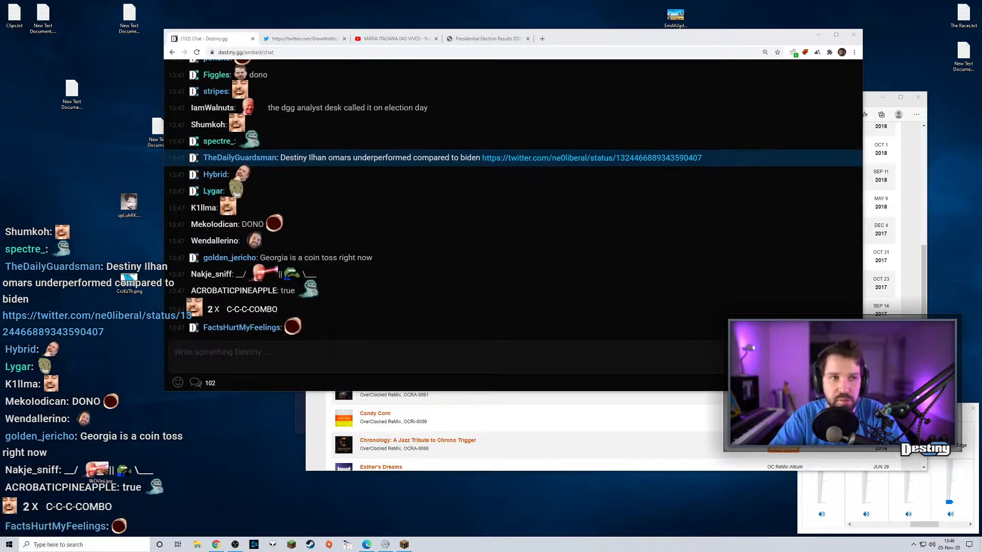
scroll("down", 3)
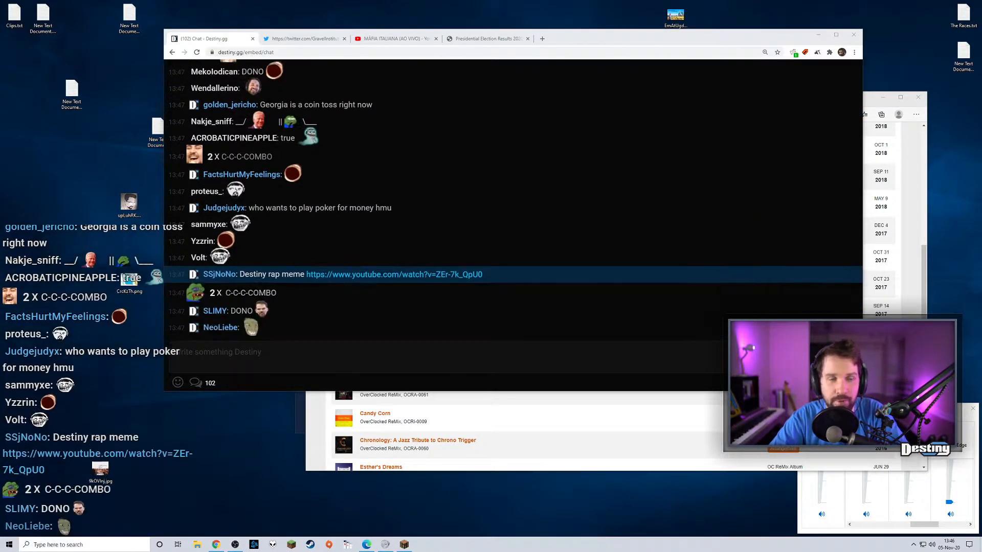
scroll("down", 3)
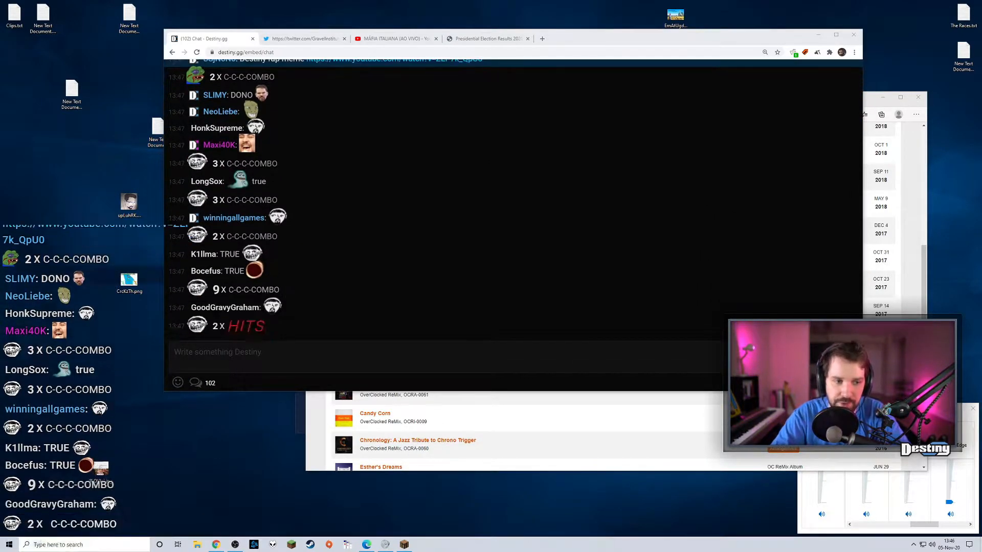
scroll("down", 3)
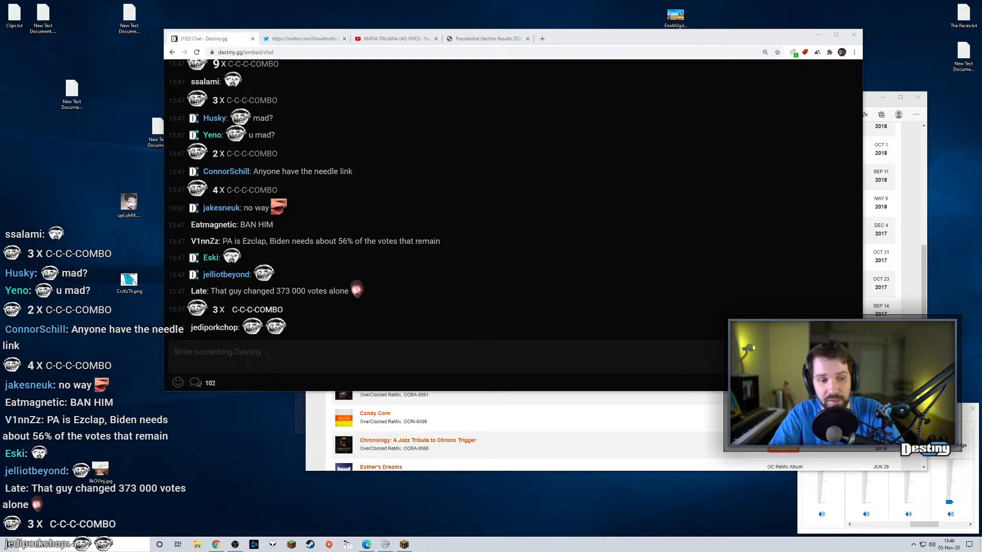
scroll("down", 3)
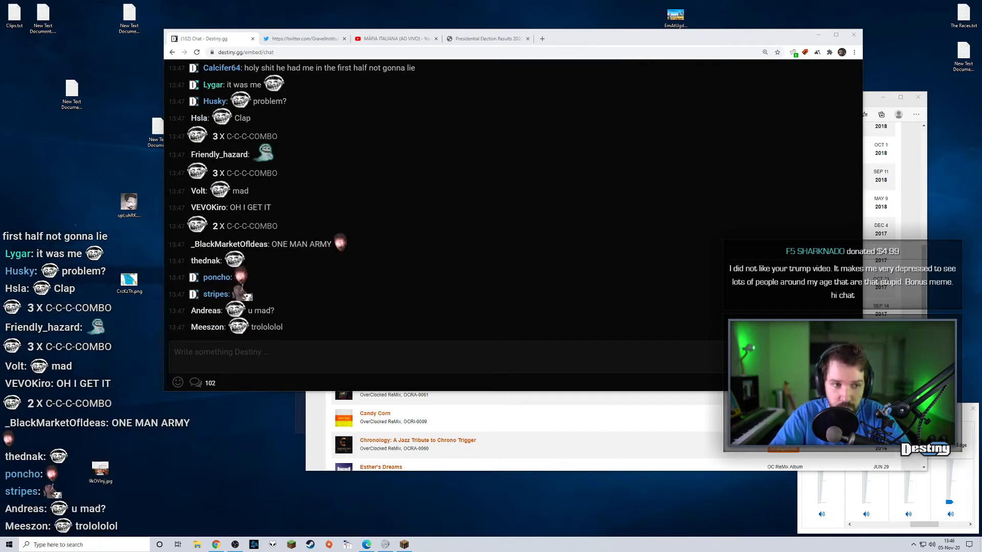
scroll("down", 3)
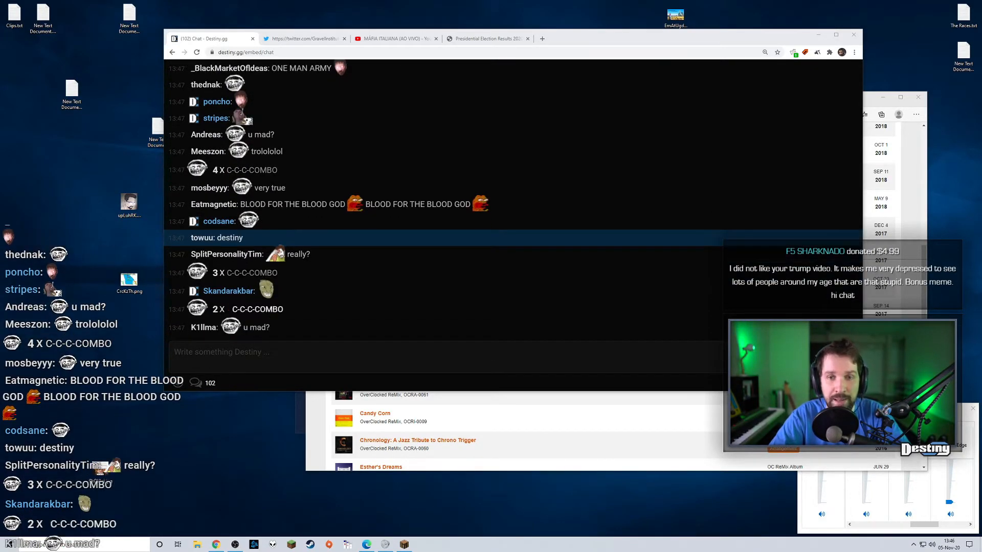
scroll("down", 3)
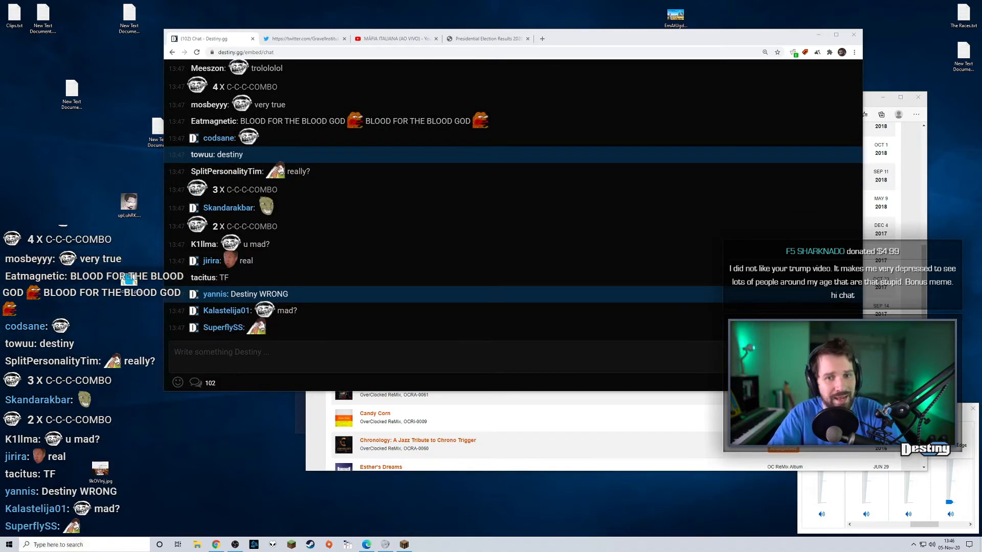
scroll("down", 3)
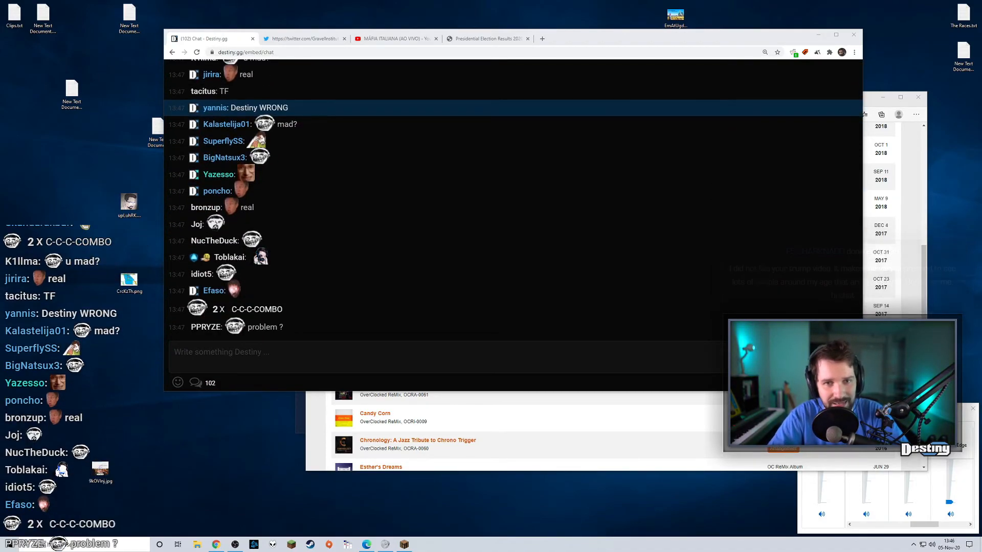